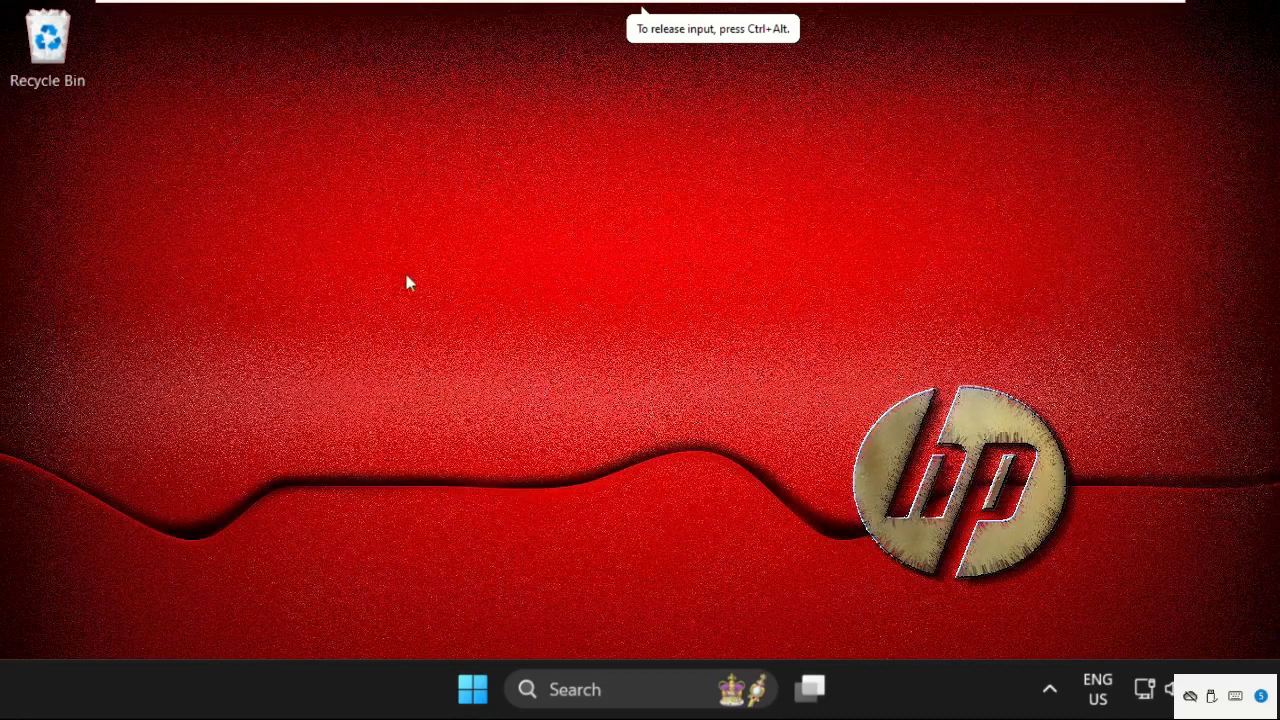
mouse_move(316, 260)
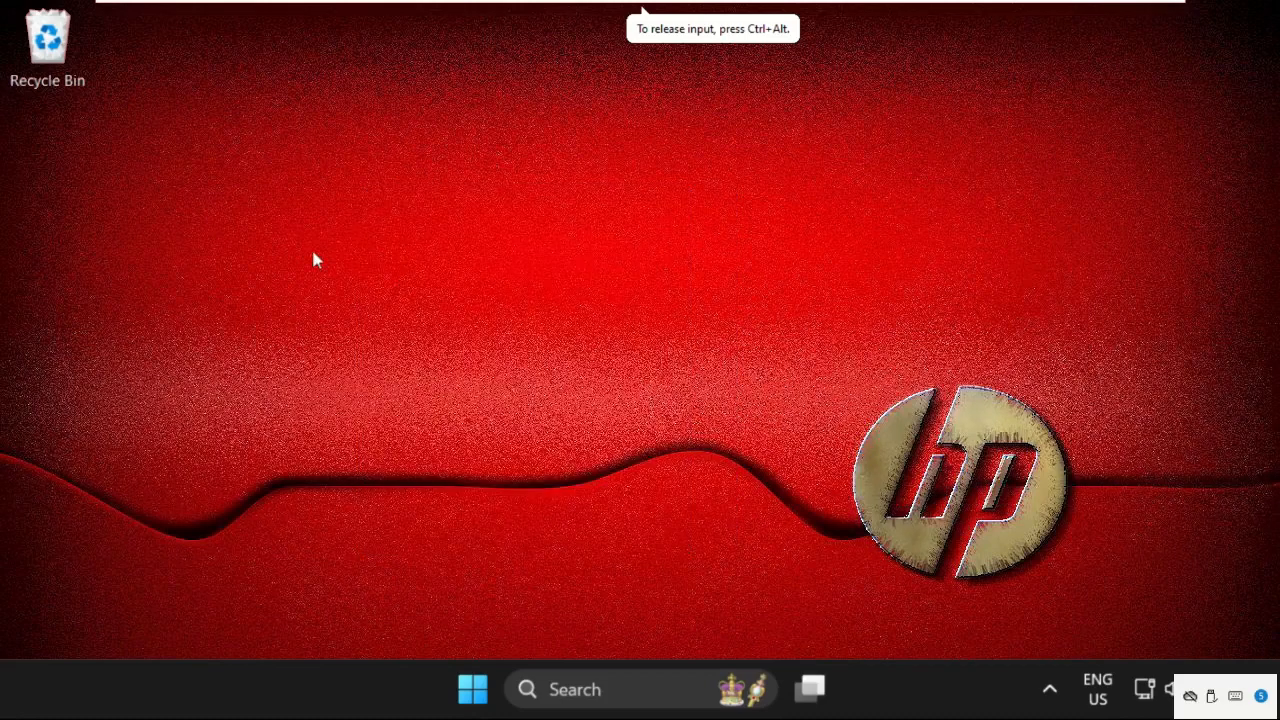
mouse_move(512, 258)
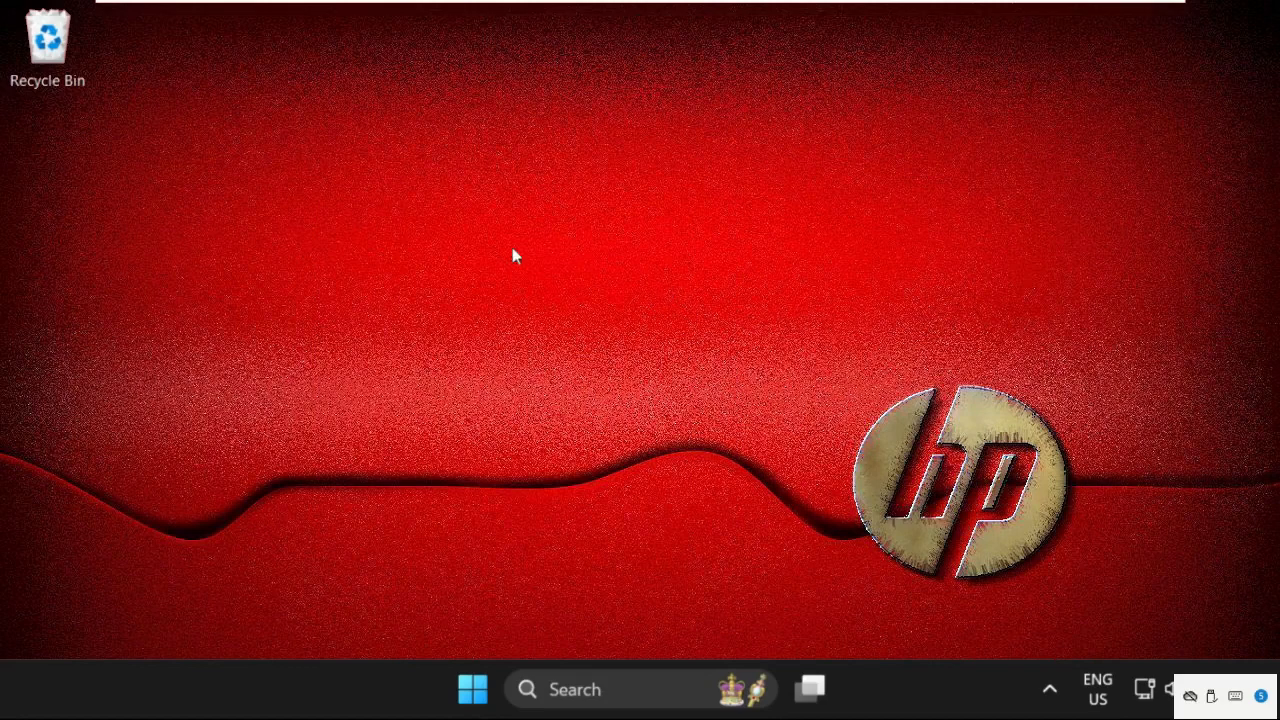
Launch the classic Sound panel by searching for mmsys.cpl.
text(mmsys)
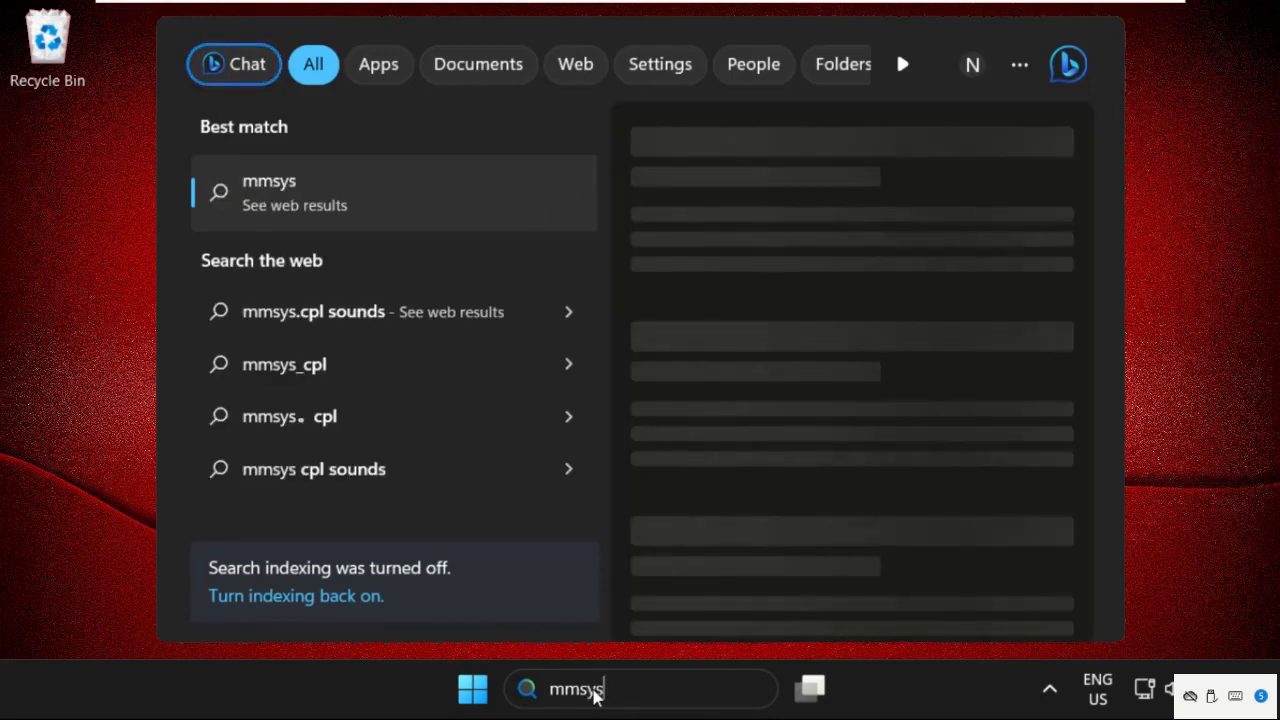
text(.c)
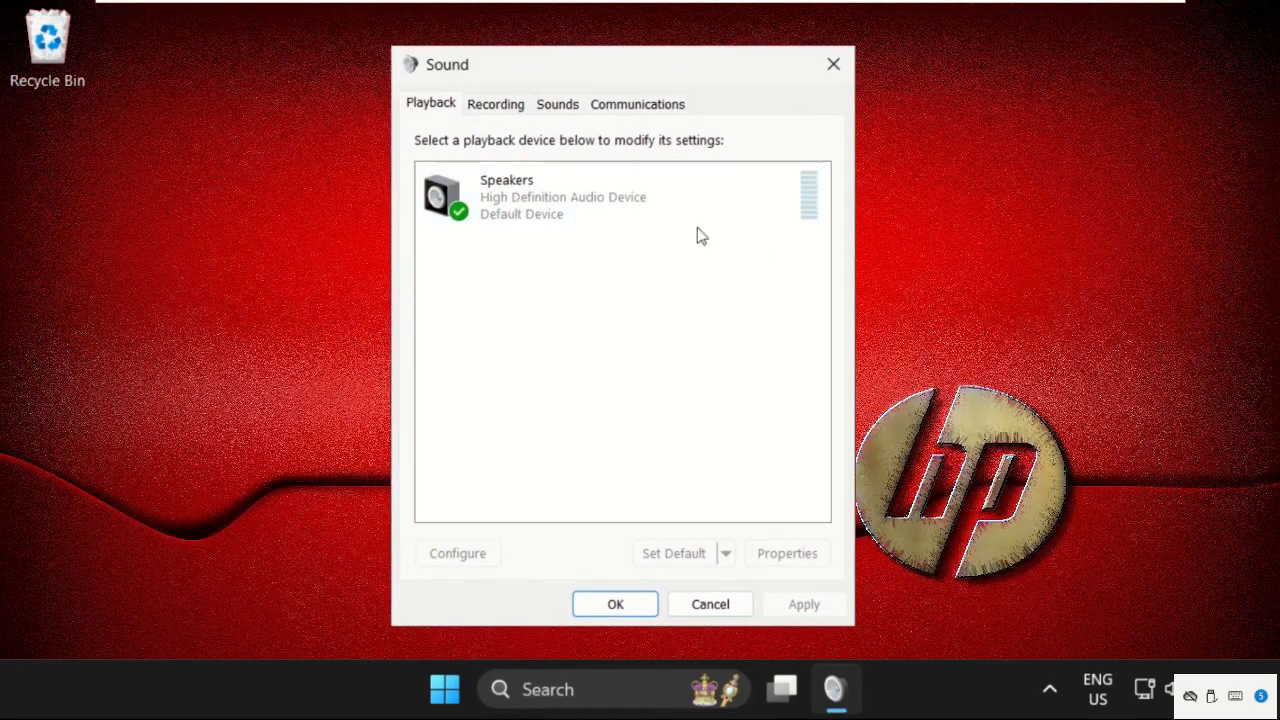
Set the Speakers output level to 100 in their Properties.
click(548, 200)
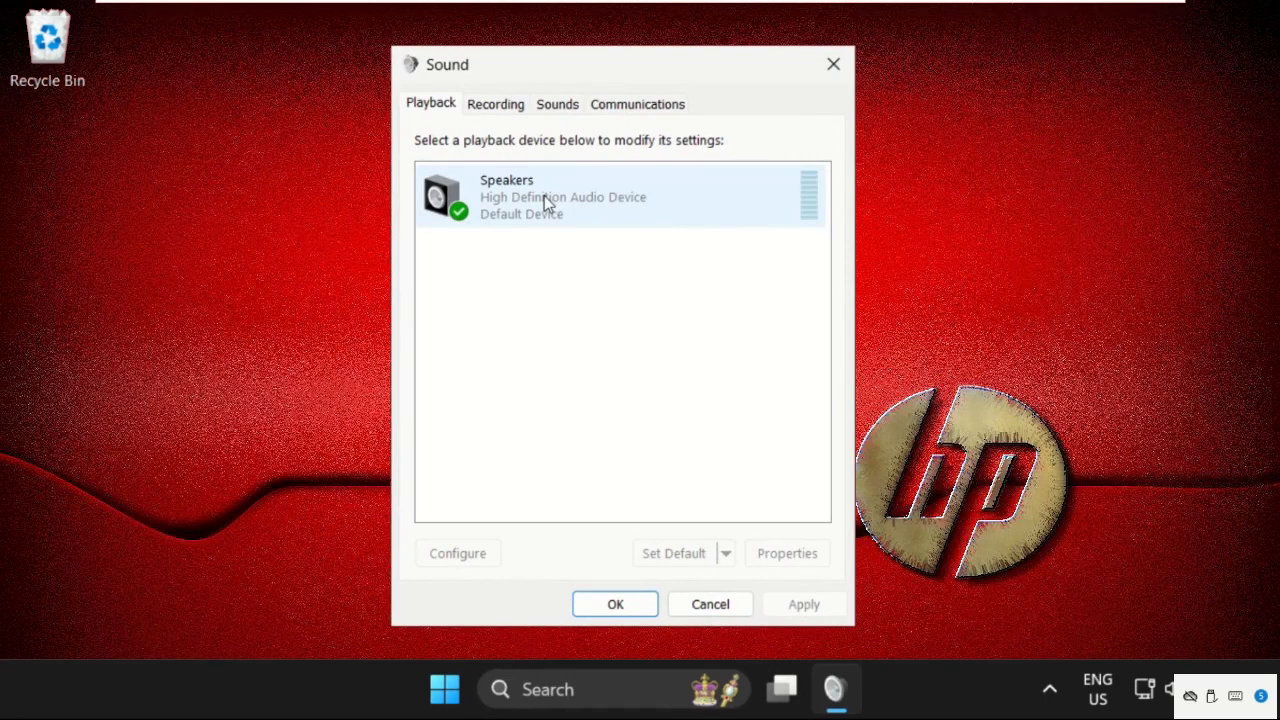
right_click(544, 198)
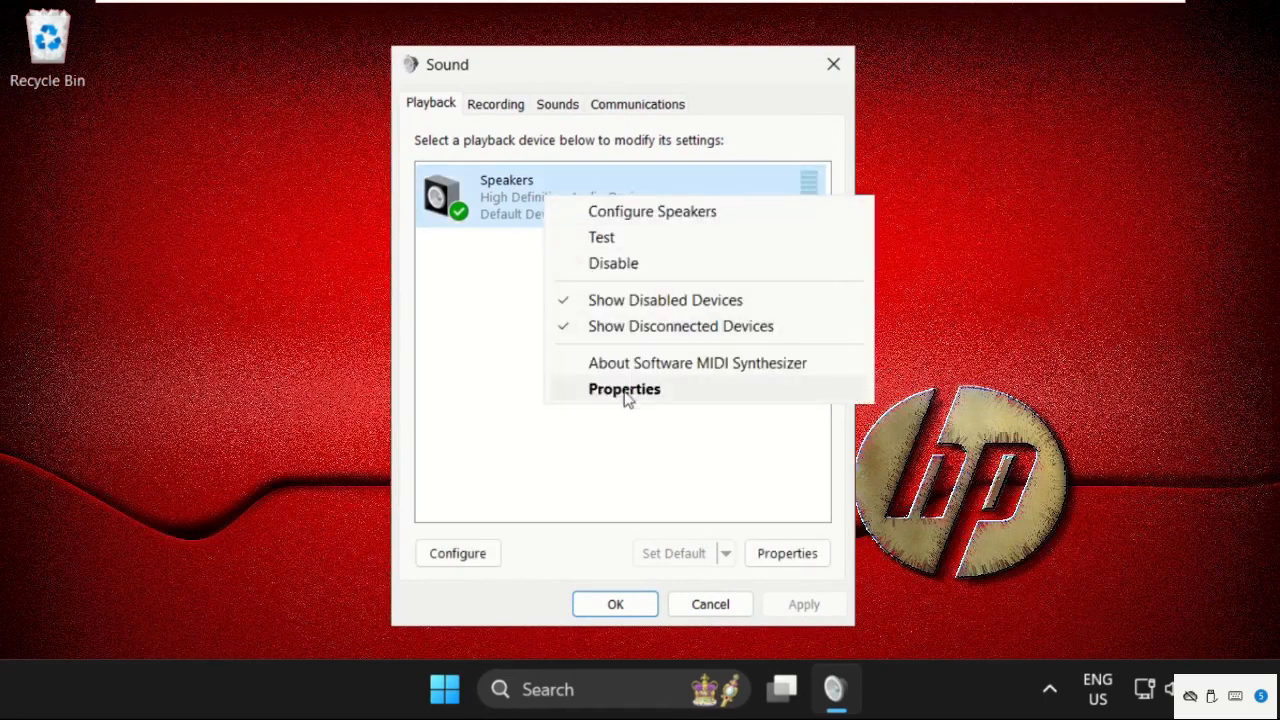
click(624, 388)
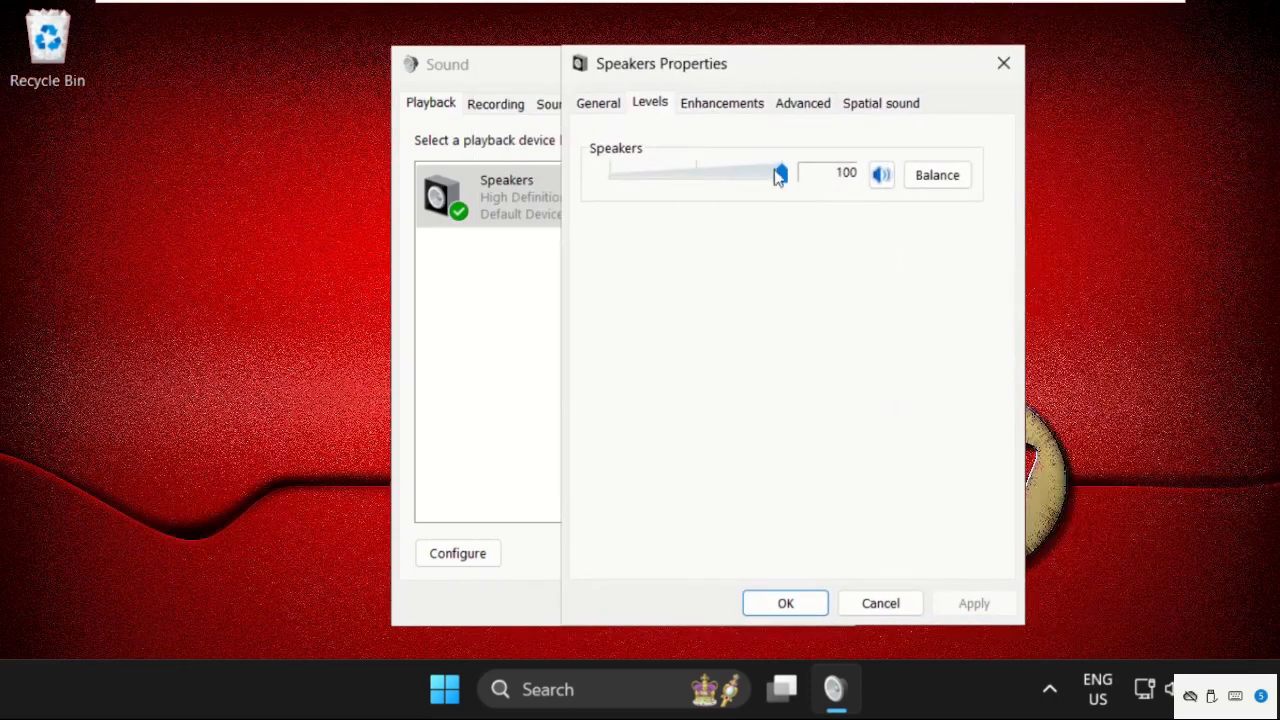
drag(780, 174, 780, 174)
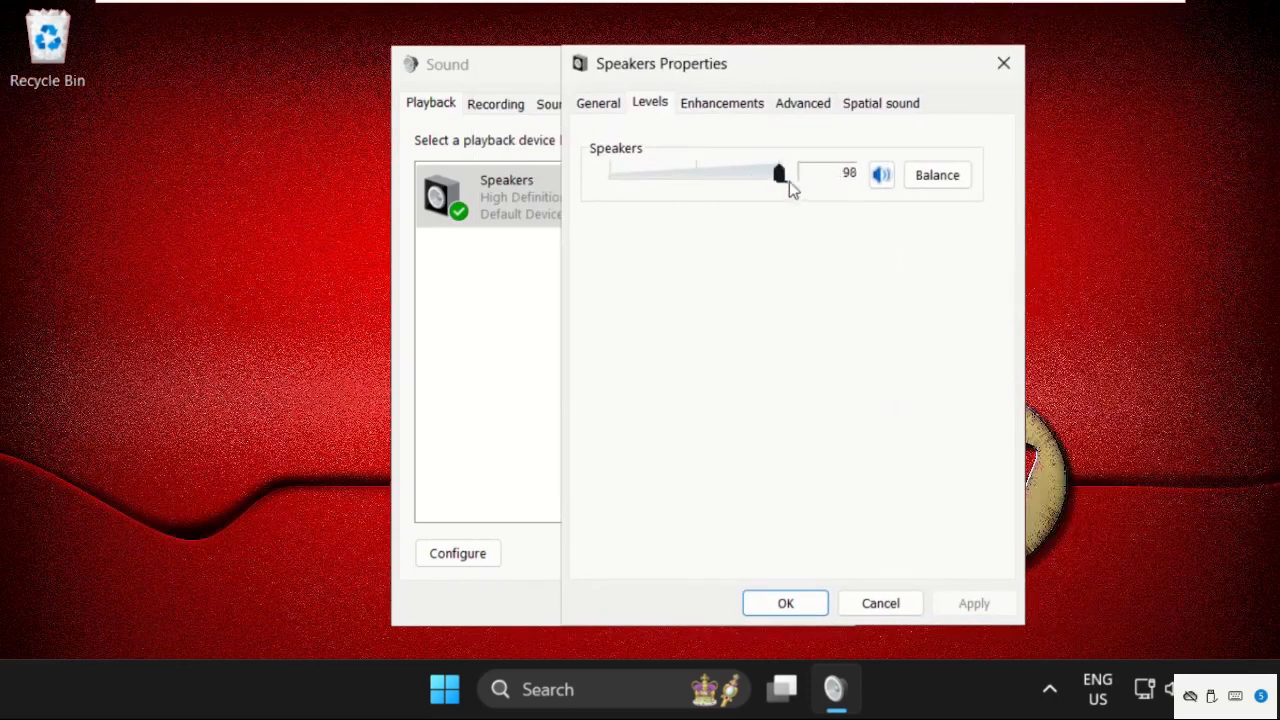
drag(780, 172, 782, 172)
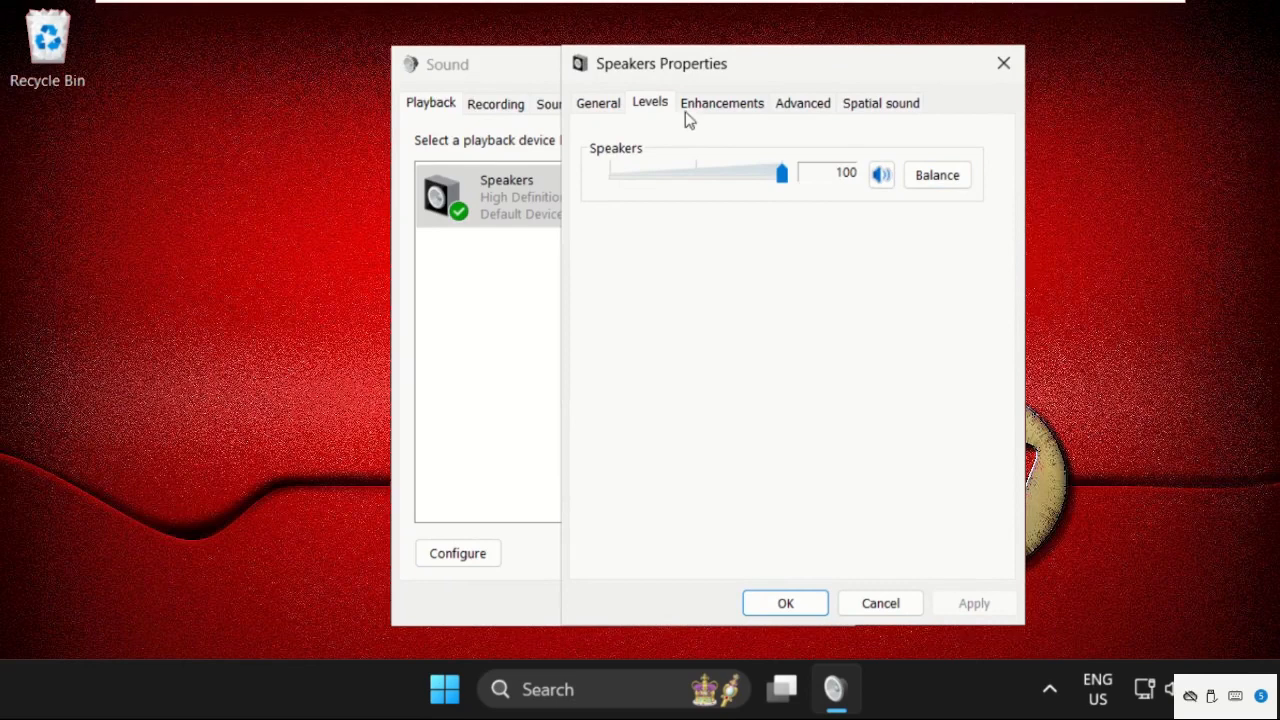
Disable all audio enhancements for the Speakers and confirm the changes.
click(720, 104)
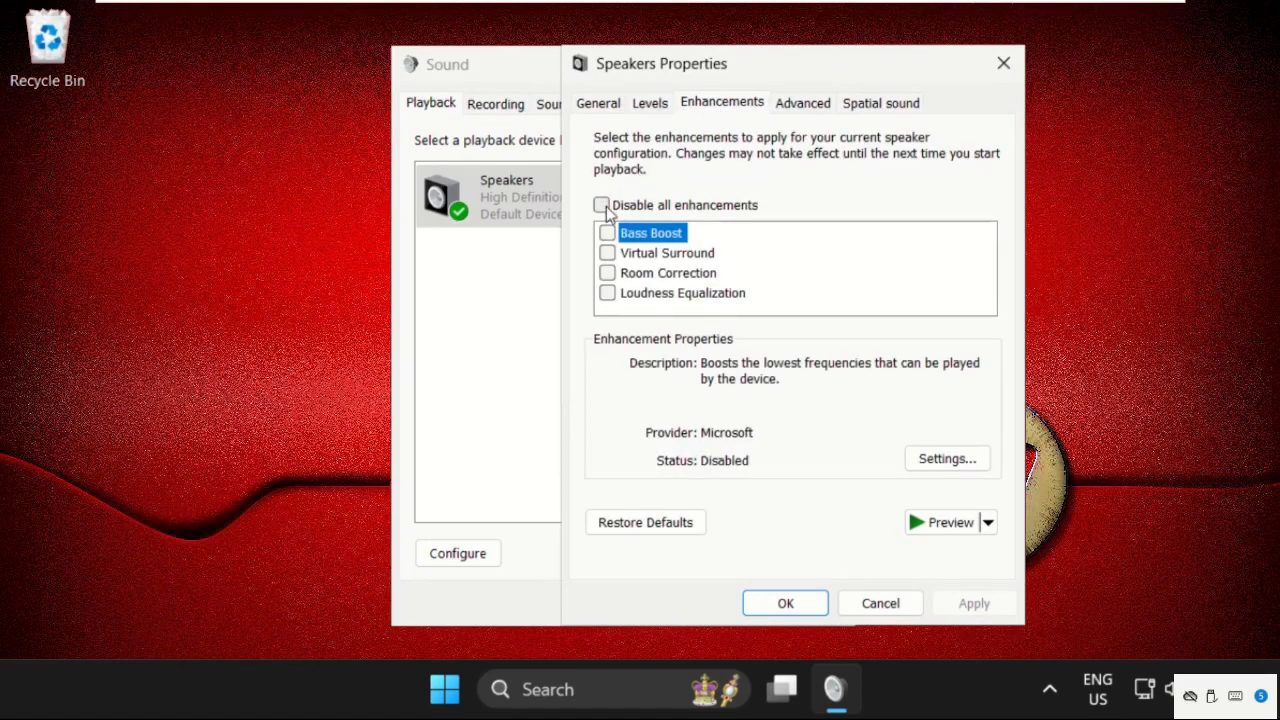
click(602, 204)
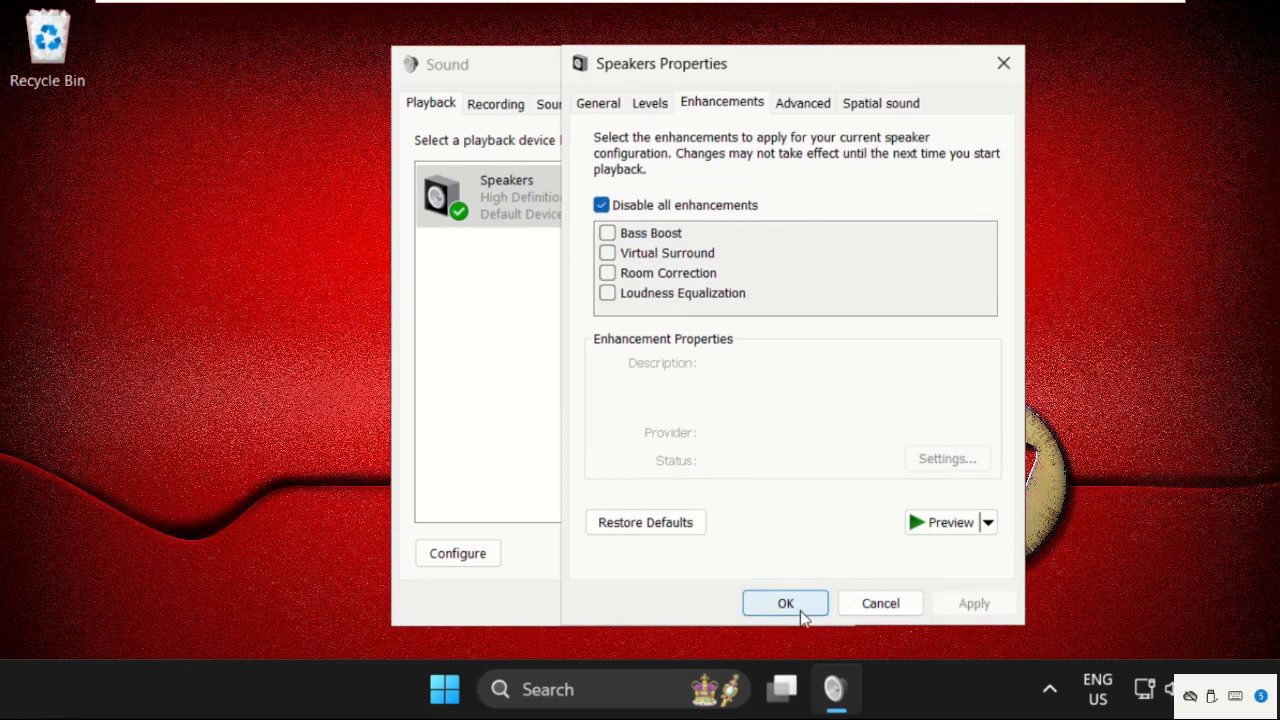
click(784, 604)
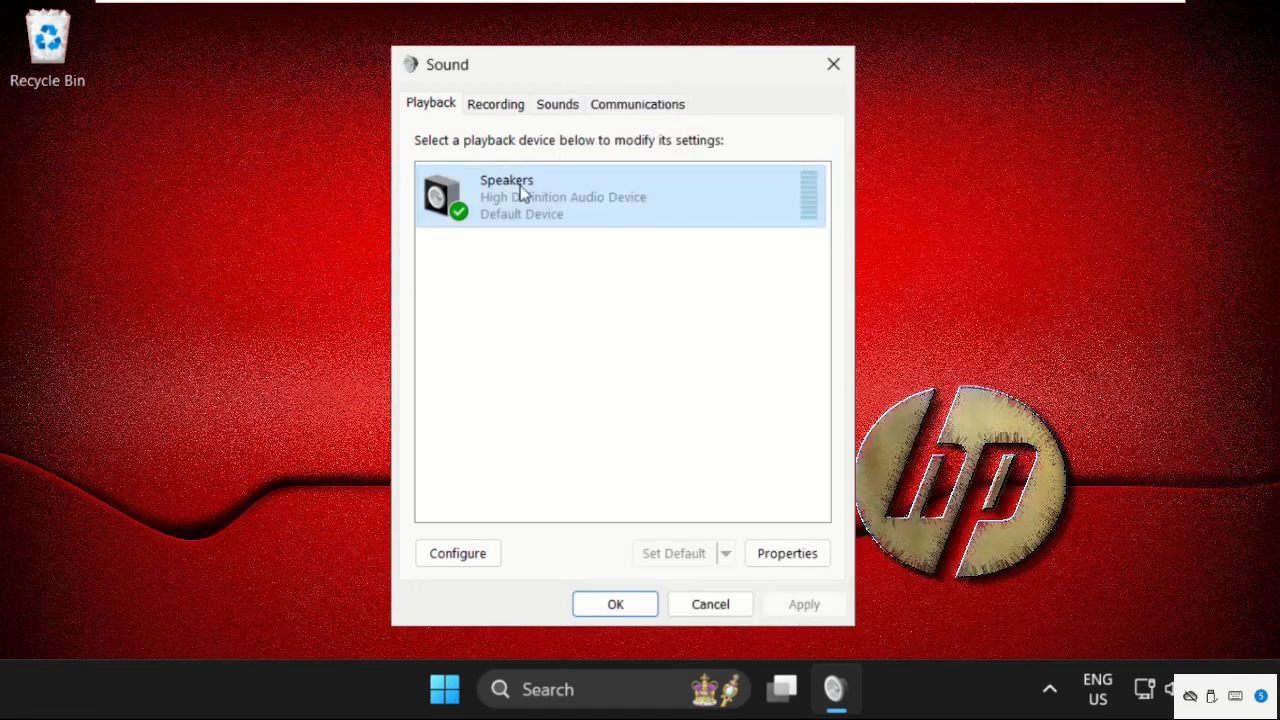
Verify every Speakers channel balance reads 100 and confirm.
click(788, 552)
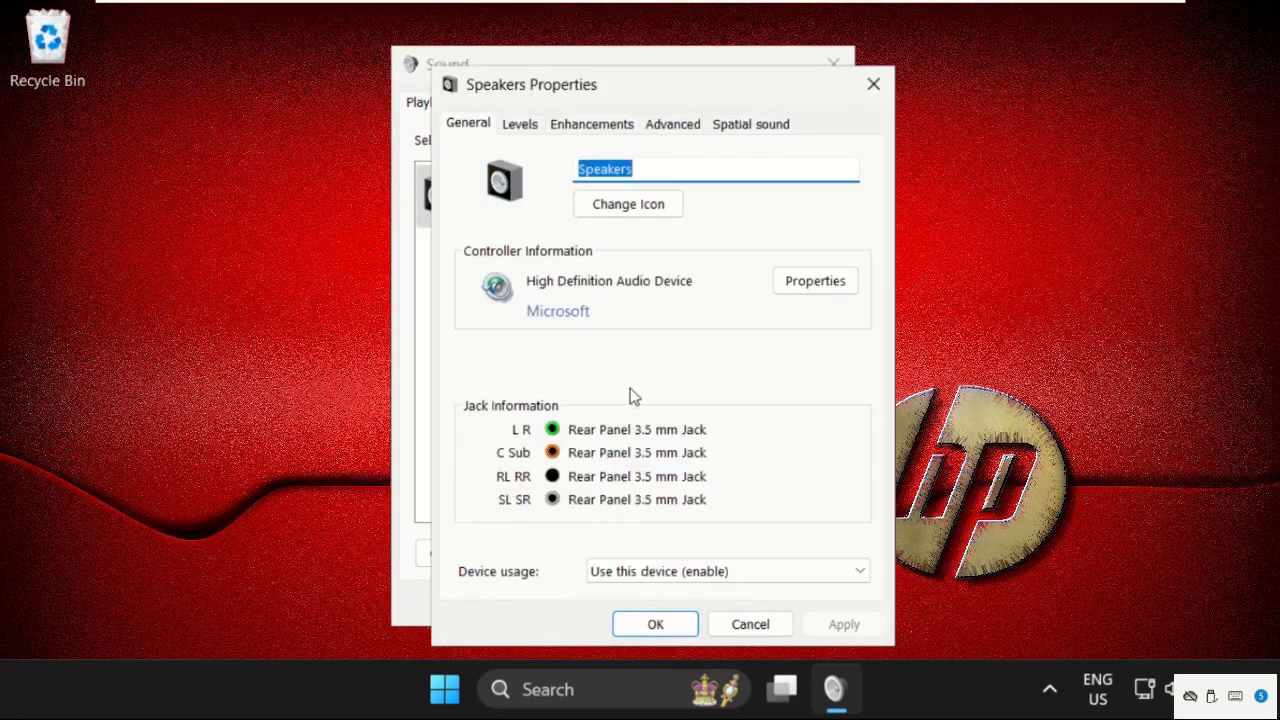
mouse_move(588, 240)
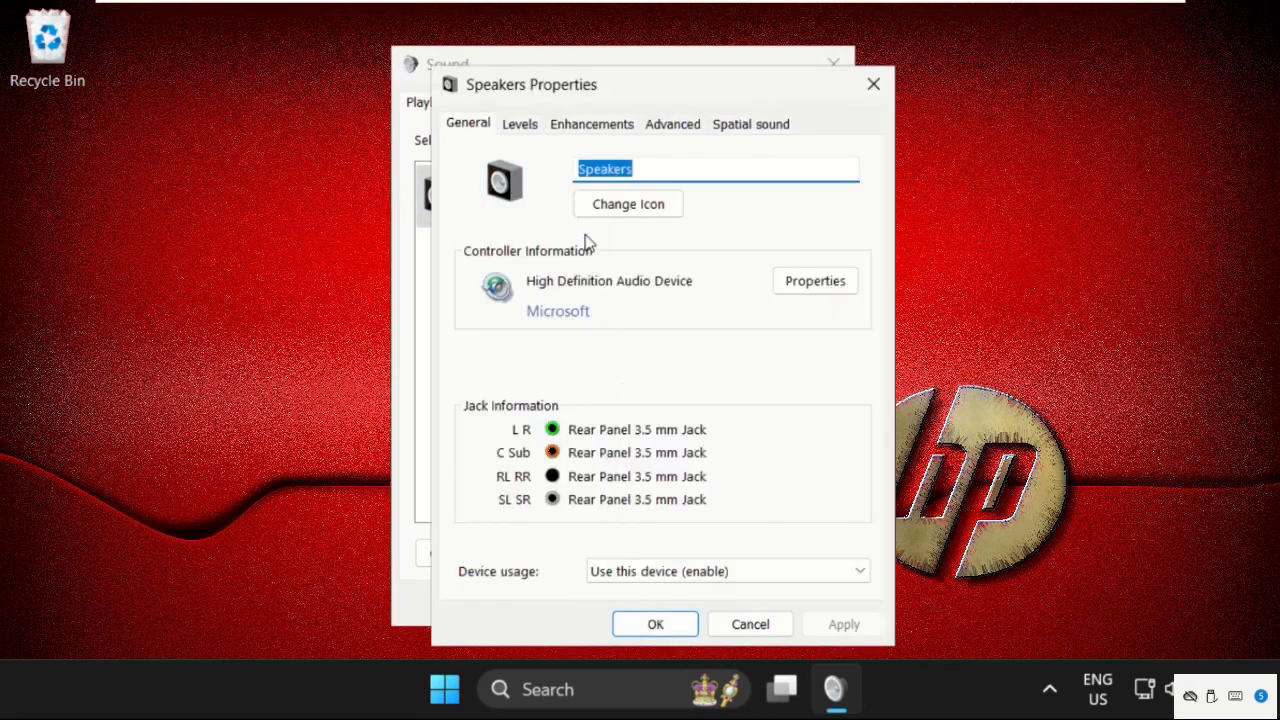
click(520, 124)
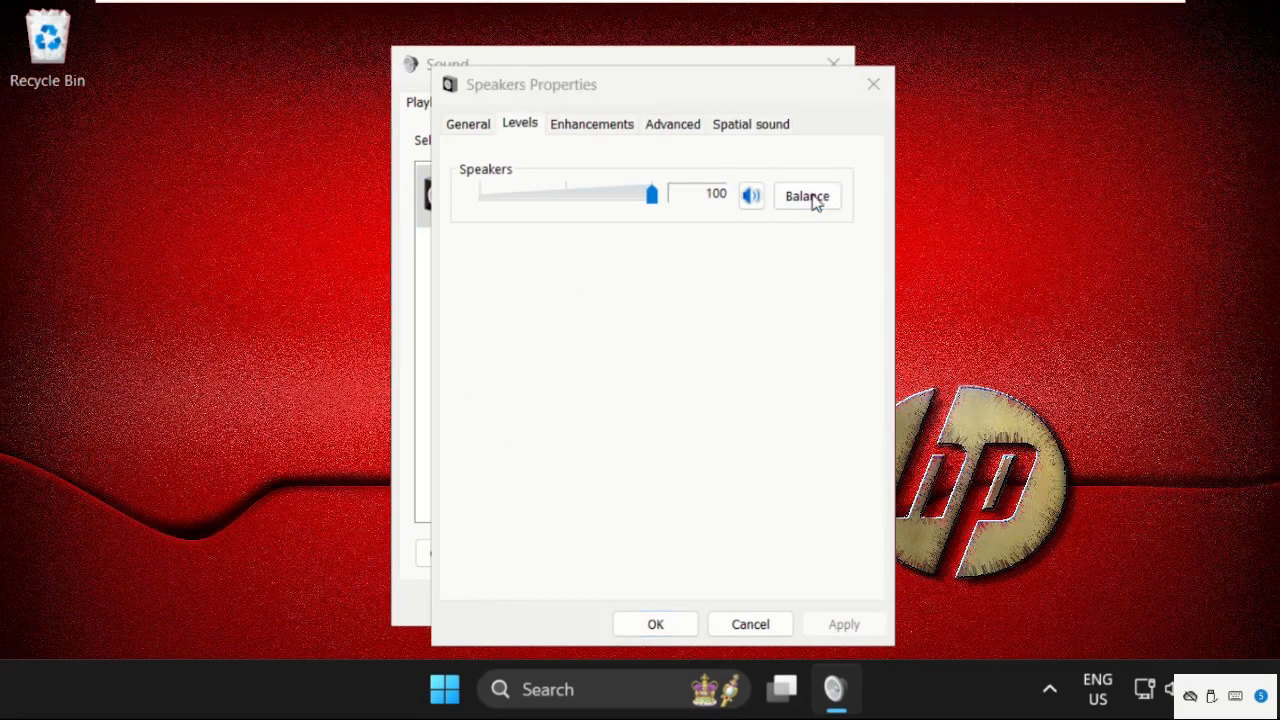
click(808, 196)
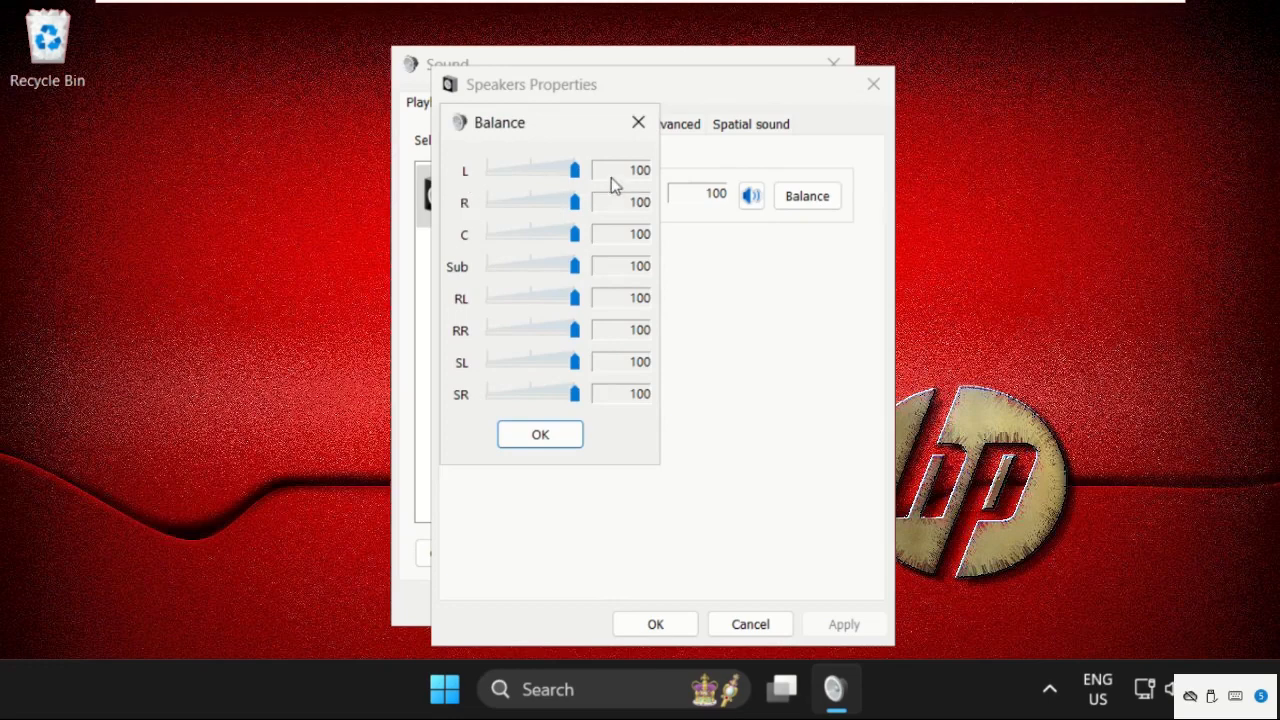
mouse_move(632, 180)
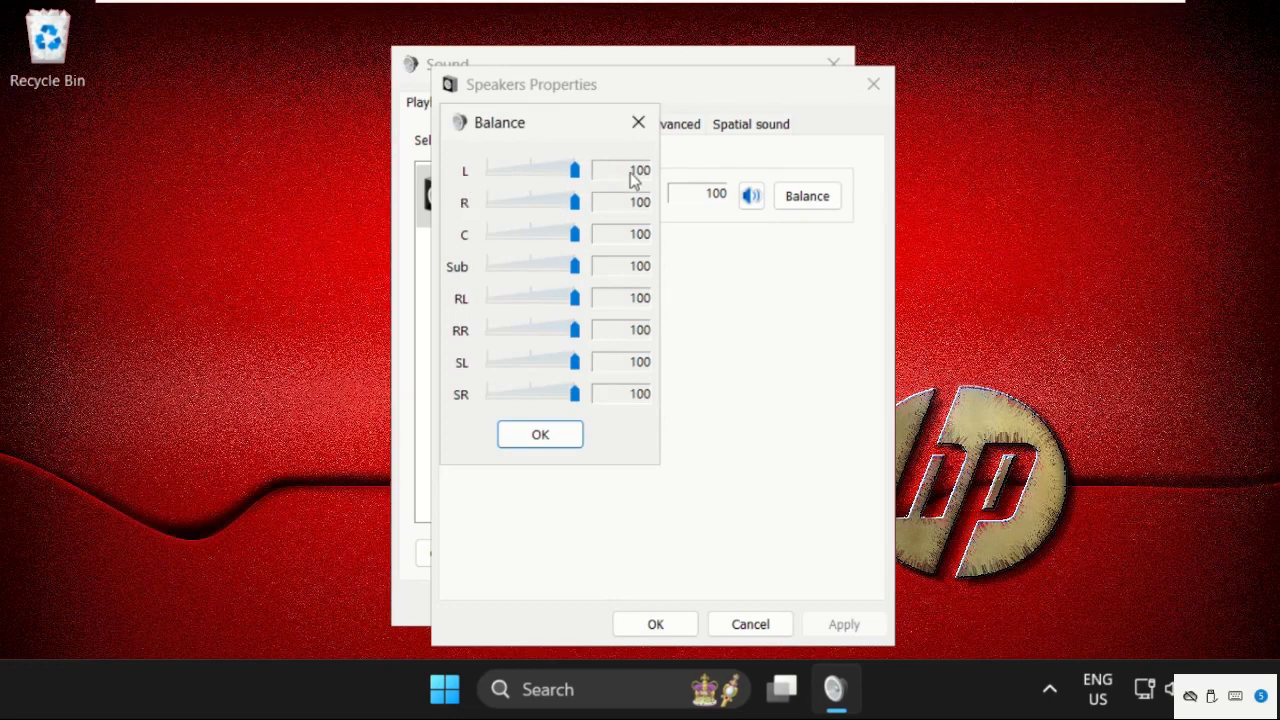
mouse_move(584, 200)
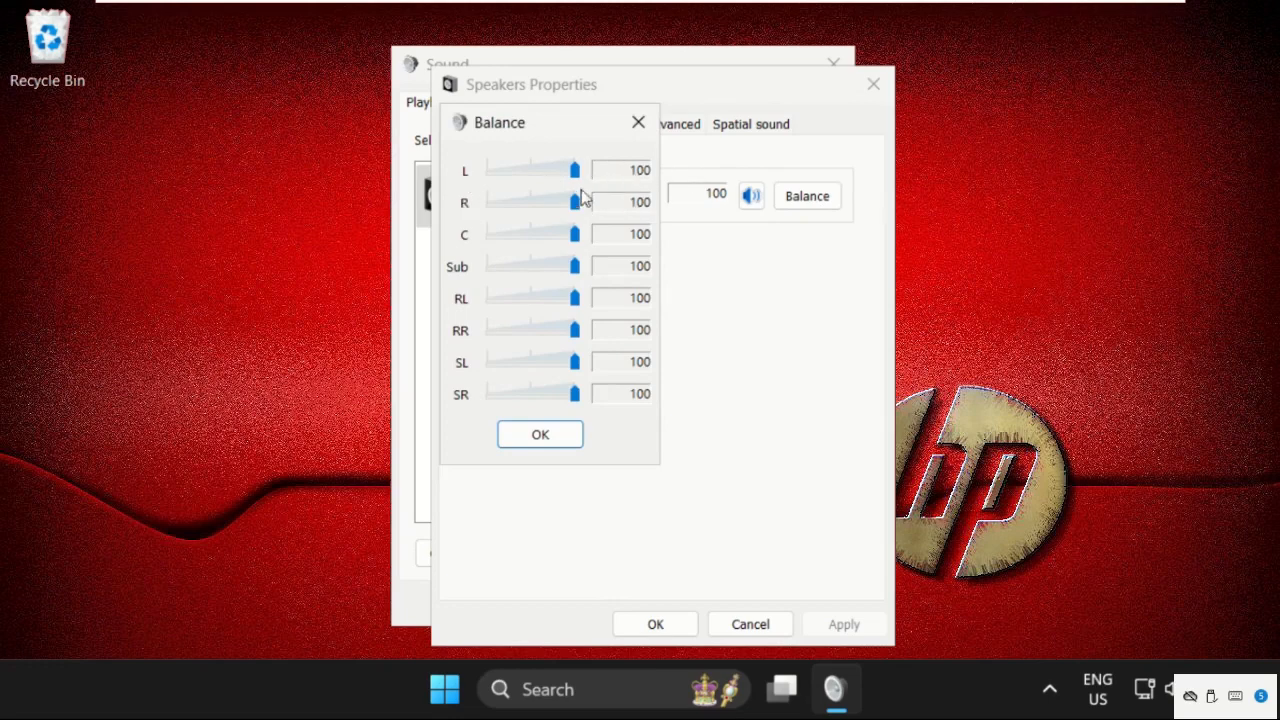
click(540, 434)
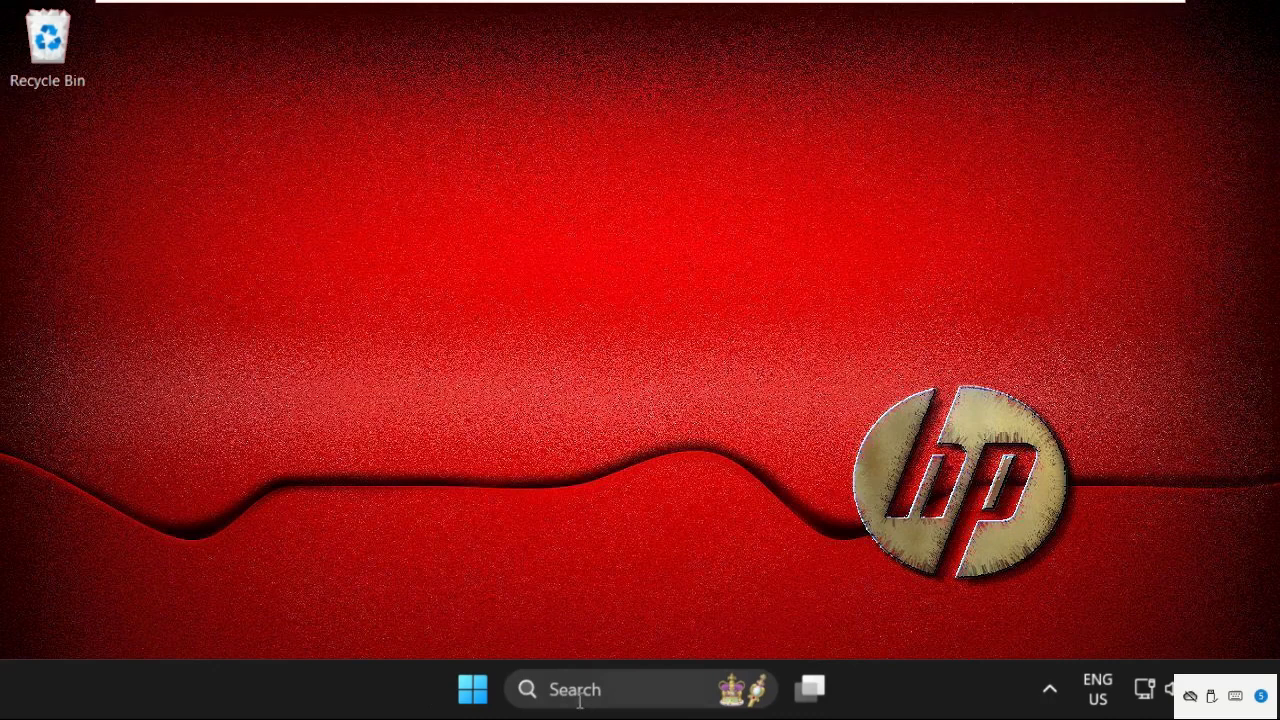
Reach System > Troubleshoot > Other troubleshooters in Settings, showing Playing Audio.
text(settings)
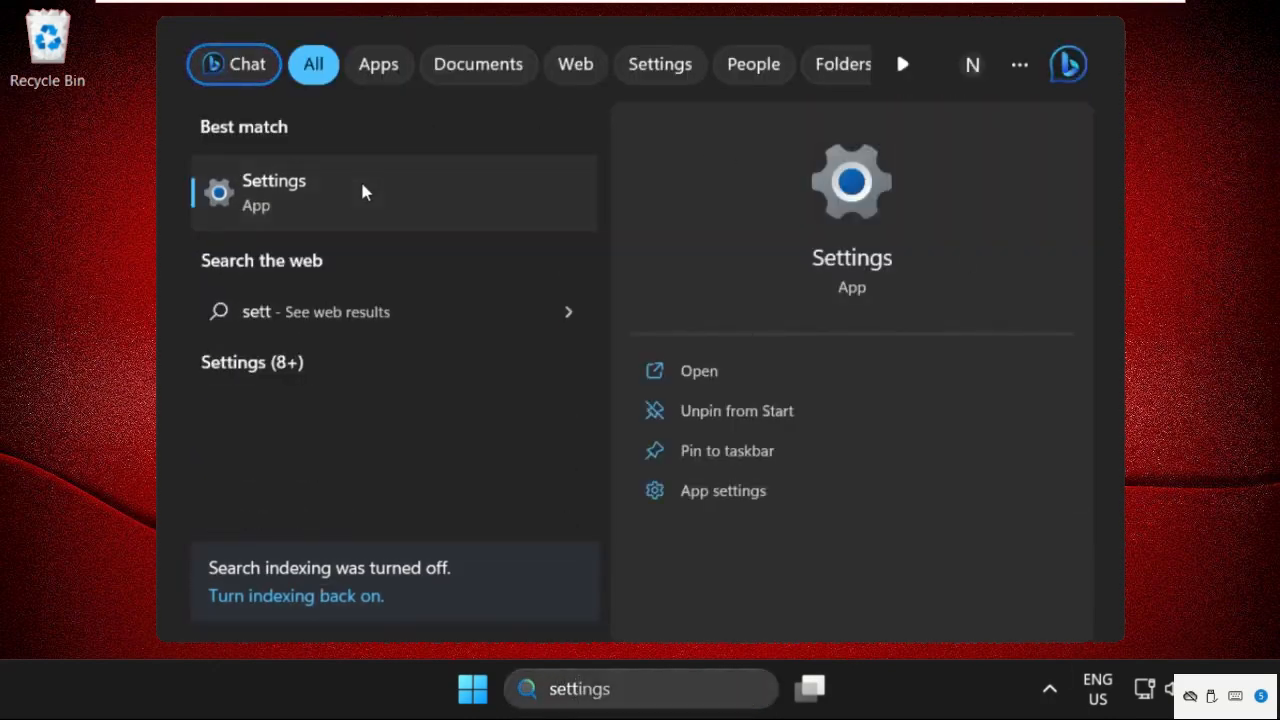
click(272, 192)
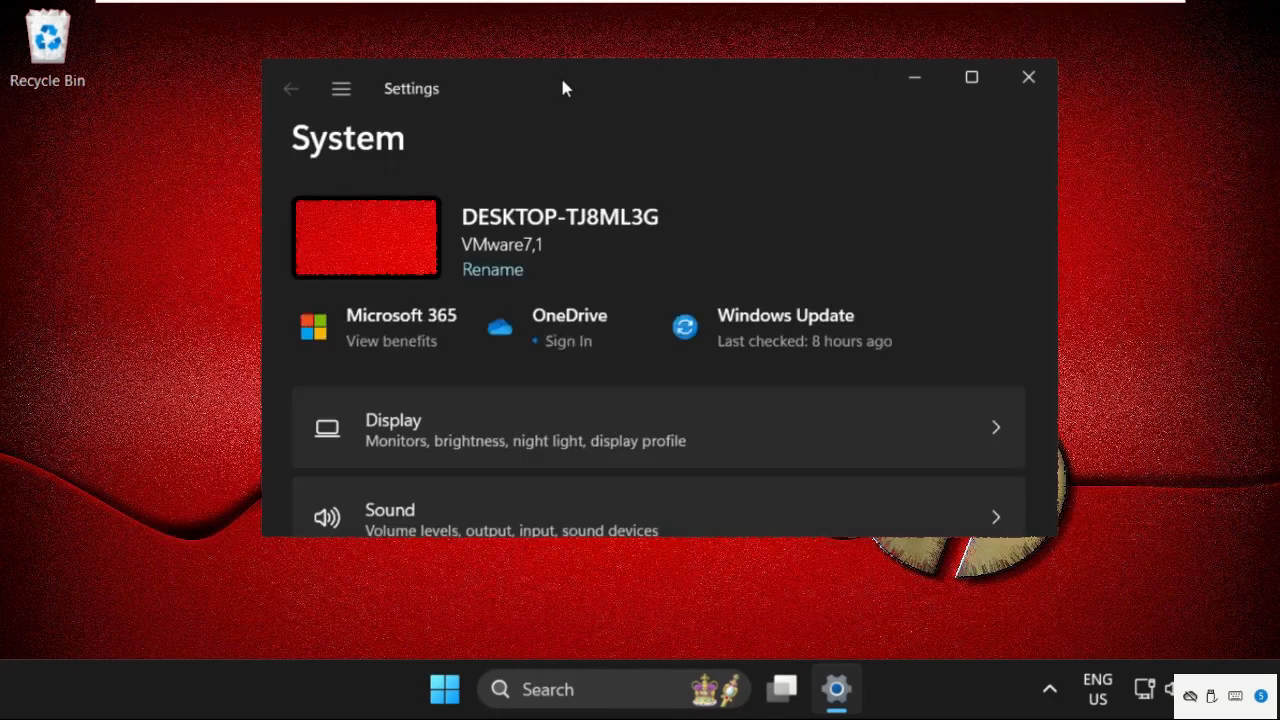
click(972, 78)
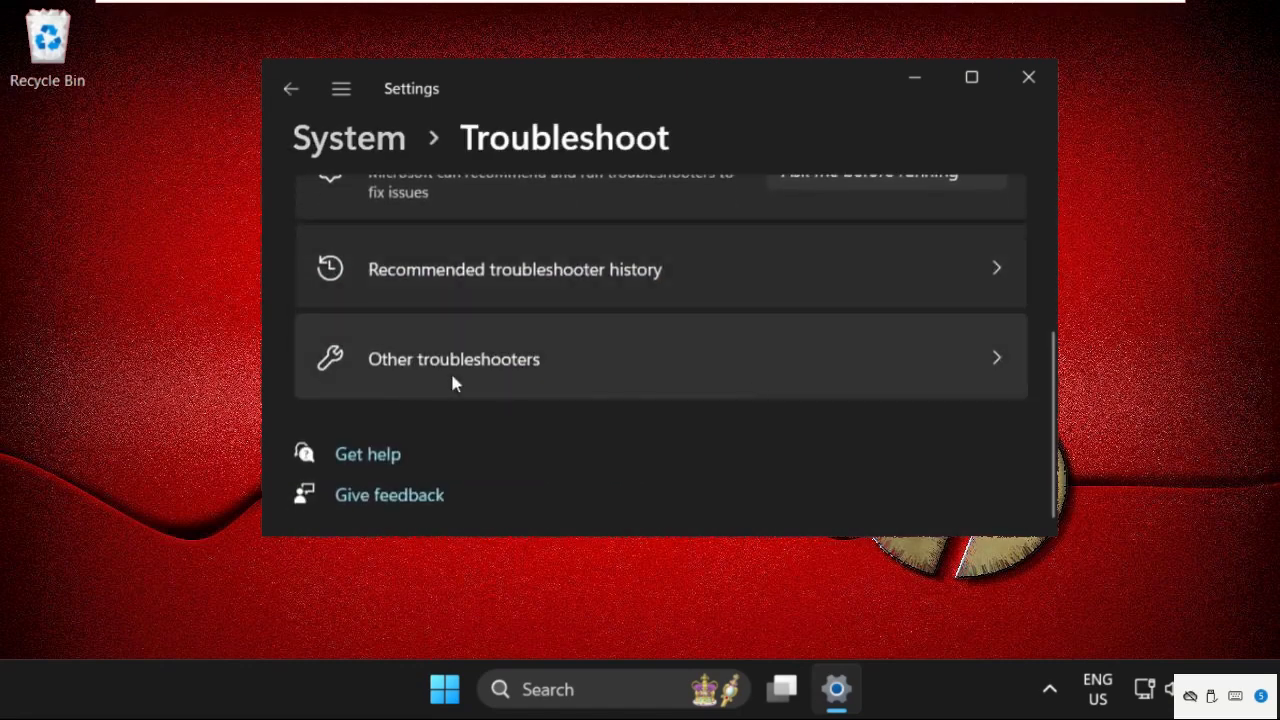
click(452, 360)
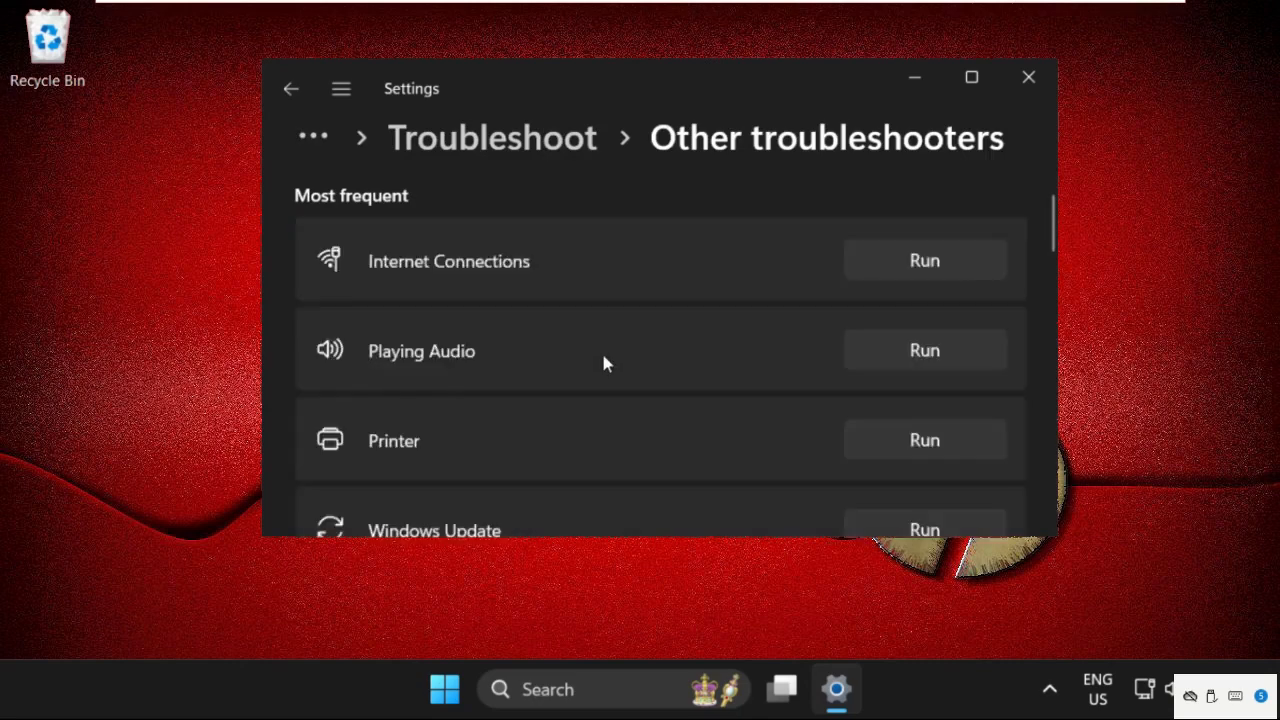
scroll(down, 3)
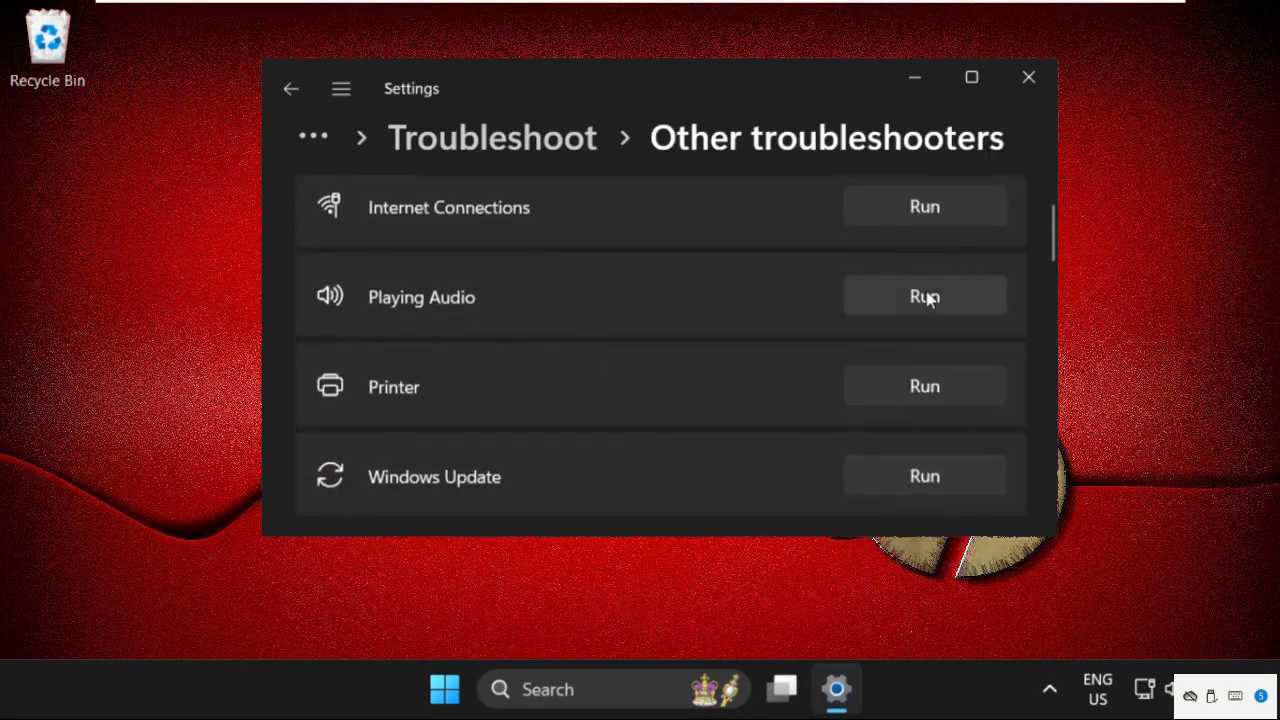
Run the Playing Audio troubleshooter to its enhancements prompt, then close it.
click(924, 296)
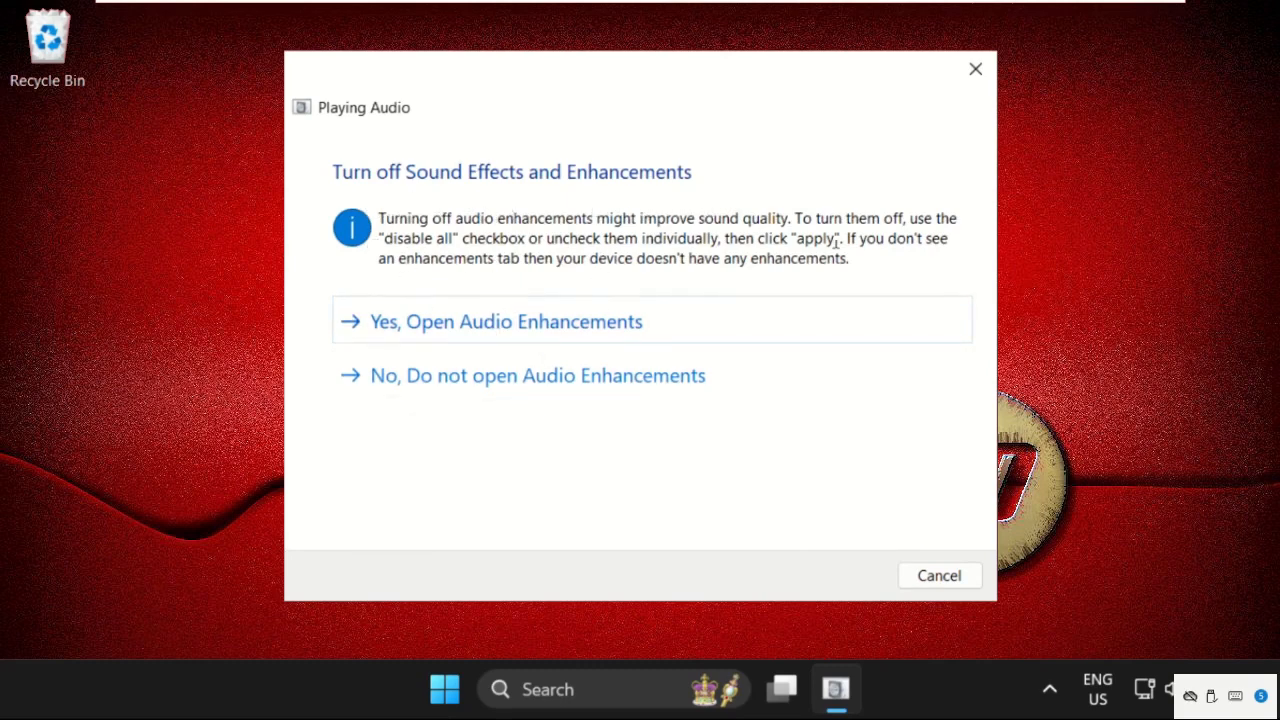
click(940, 576)
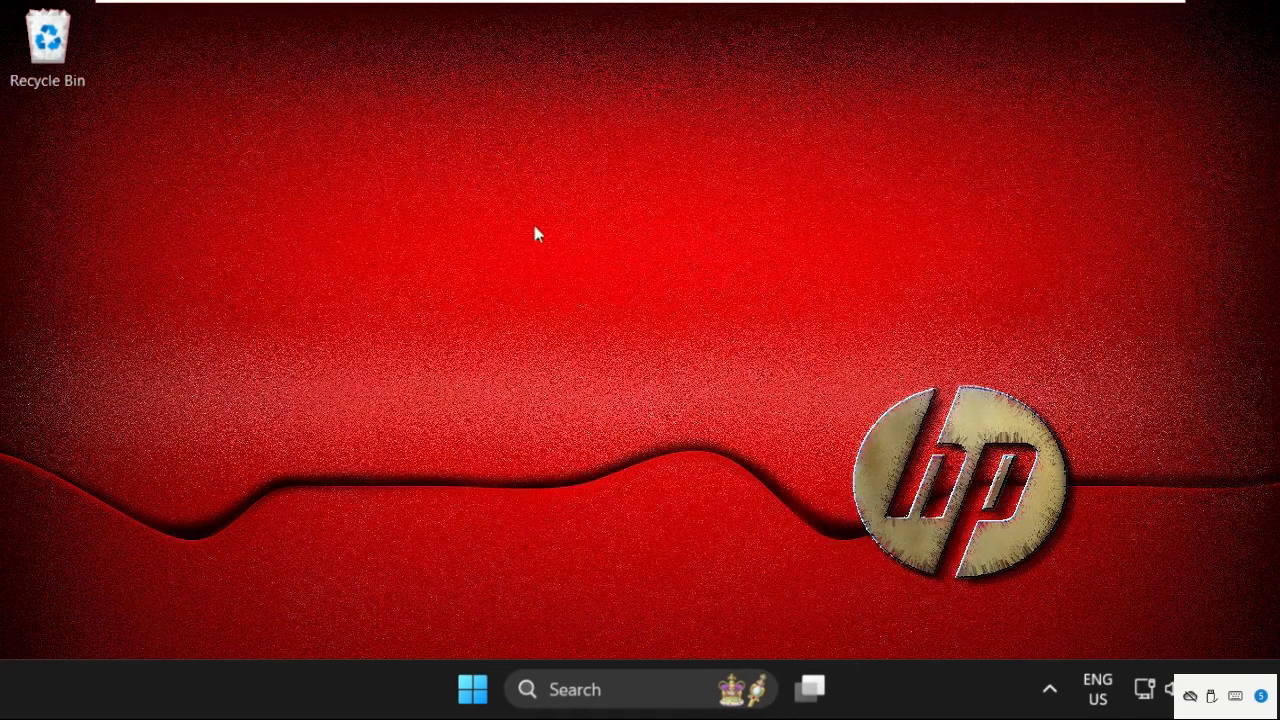
mouse_move(360, 192)
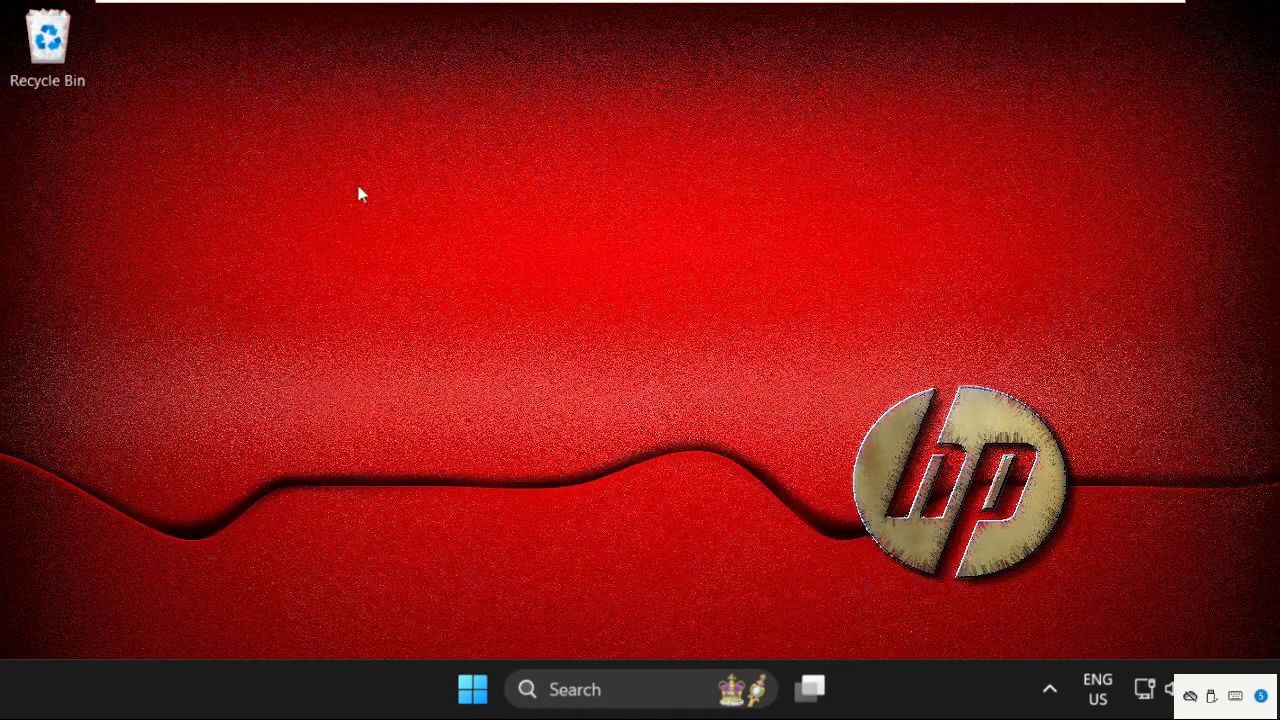
mouse_move(352, 224)
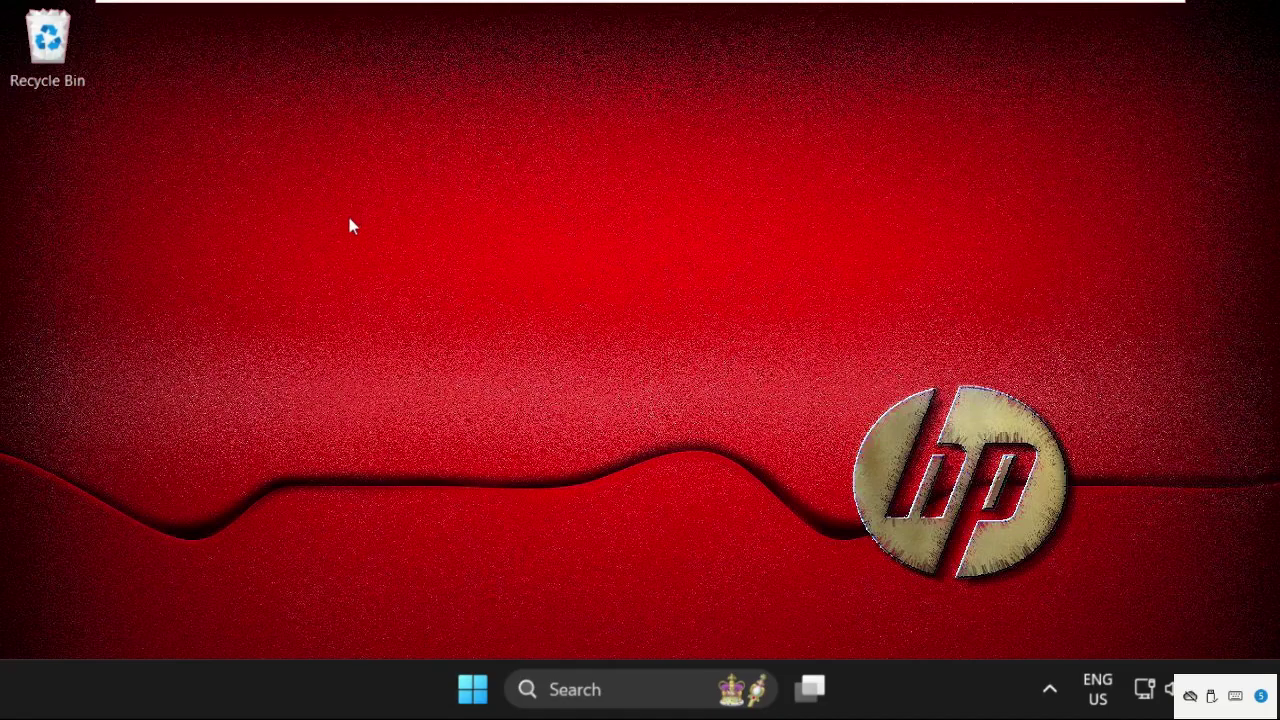